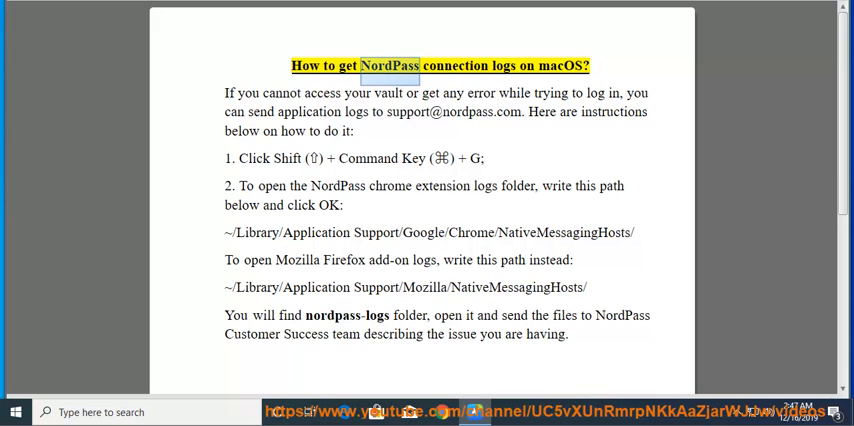
Step: Select the words 'NordPass' in the title and 'error' in the opening paragraph
double_click(562, 66)
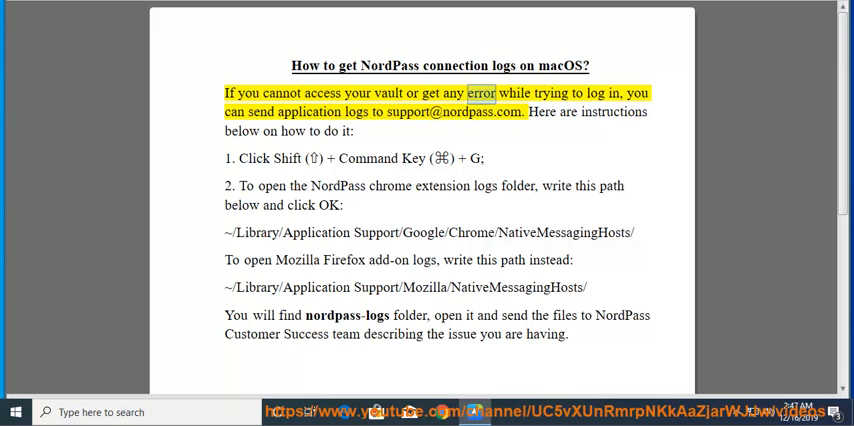
double_click(308, 111)
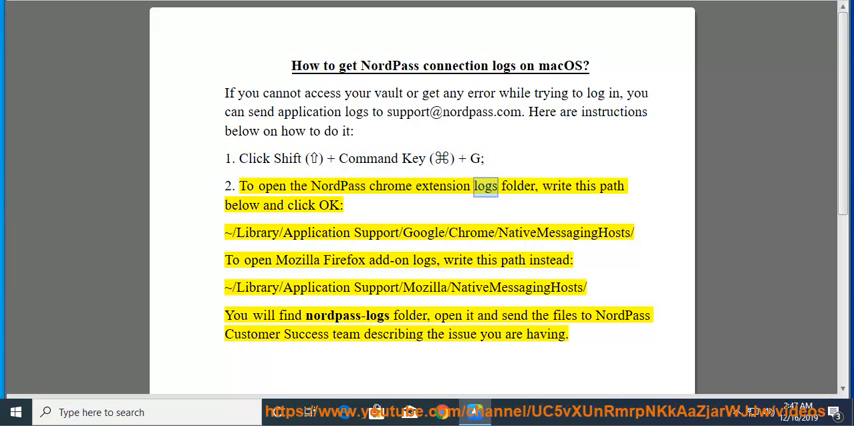
Step: Mark words in step 2 and the Chrome and Firefox log paths, then drag-select a line
double_click(300, 205)
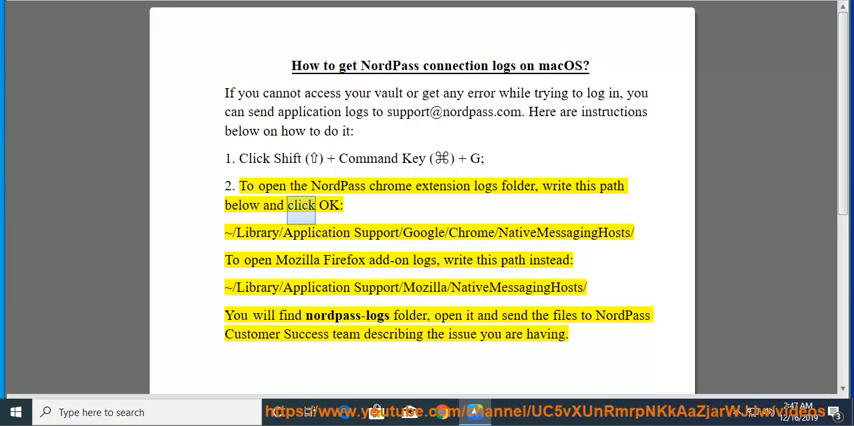
double_click(315, 232)
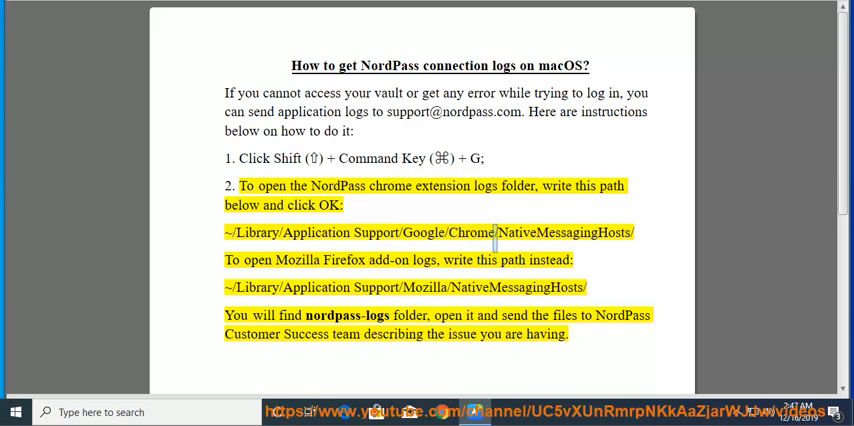
double_click(295, 259)
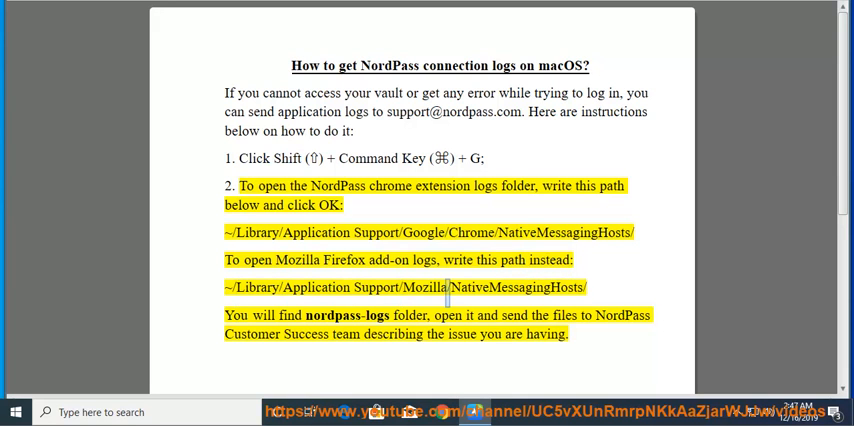
double_click(346, 315)
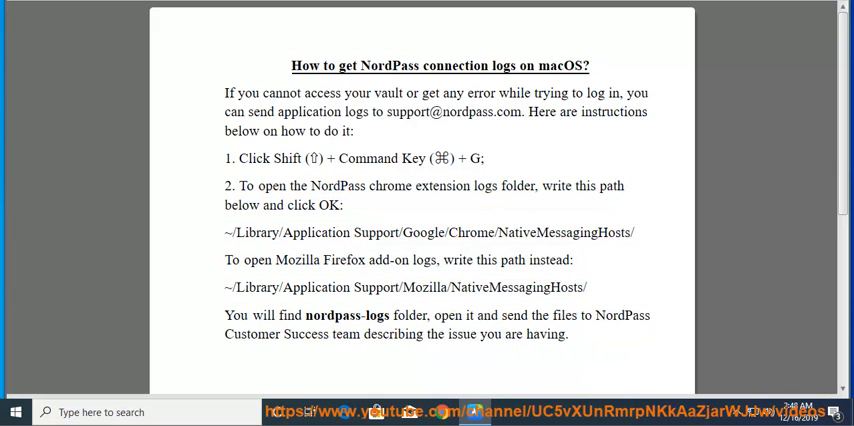
drag(271, 233, 497, 233)
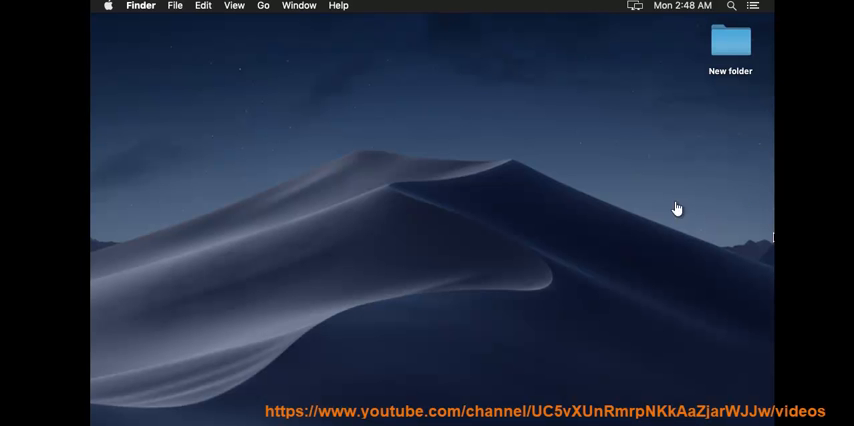
Step: Choose Go to Folder from Finder's Go menu
click(262, 6)
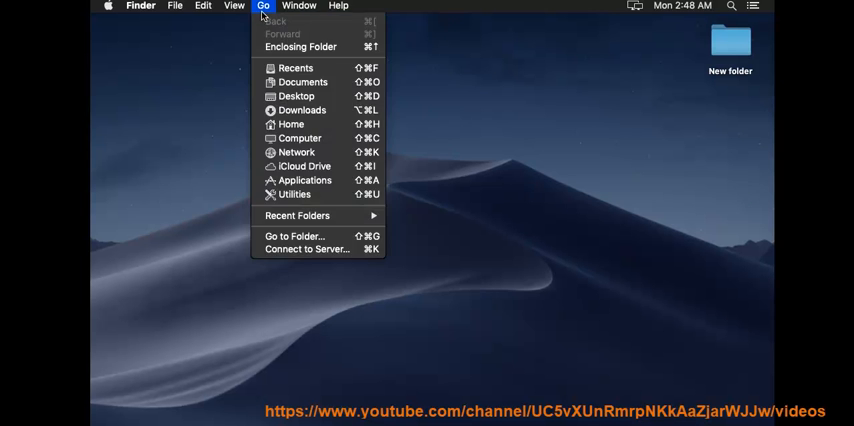
mouse_move(296, 236)
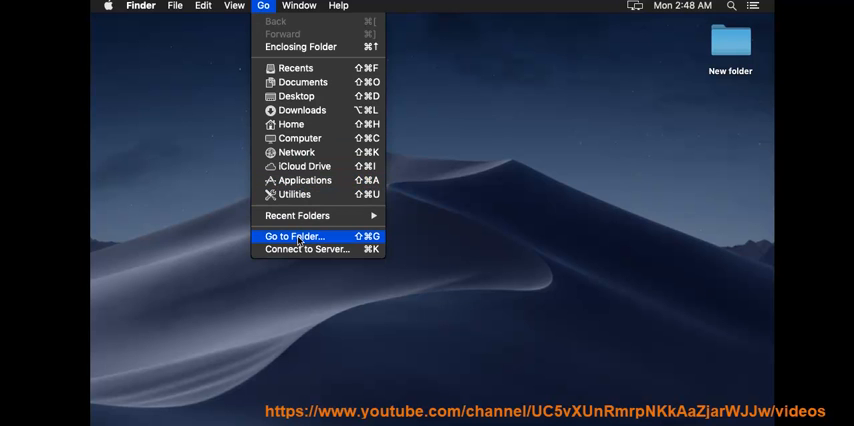
click(296, 236)
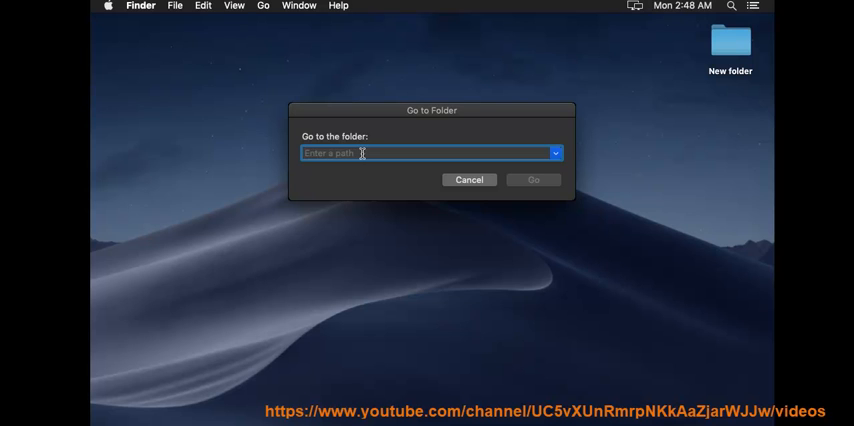
Step: Enter the path '~/Library' in the Go to Folder field
text(~/)
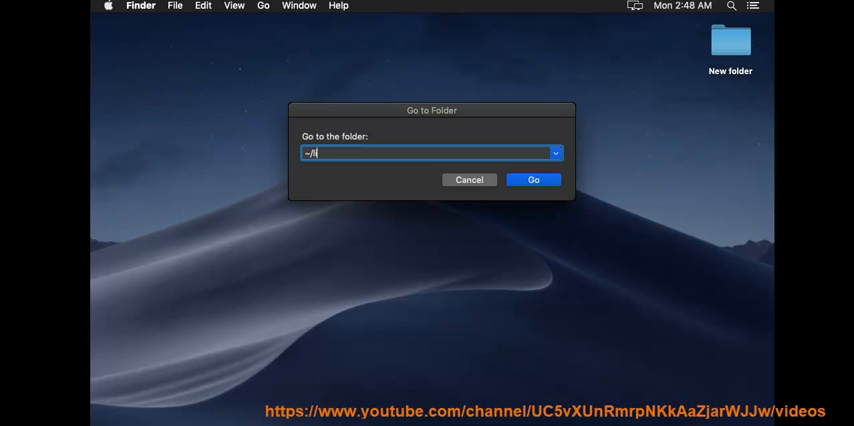
text(libra)
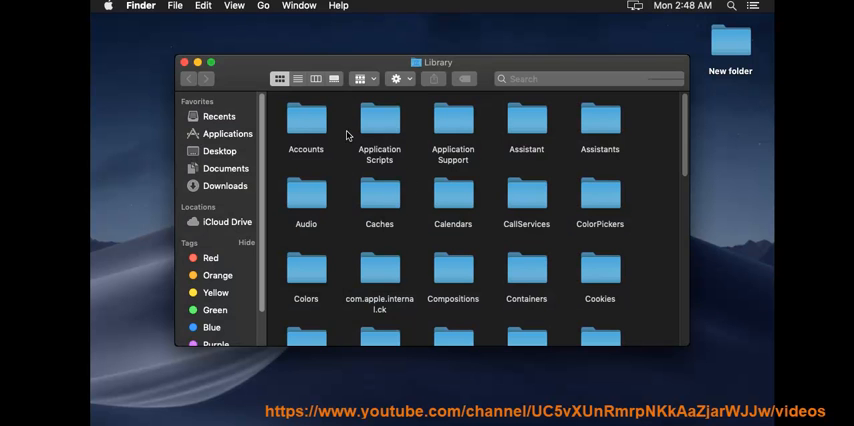
Step: Open Application Support in Library and scroll through its app folders
double_click(452, 120)
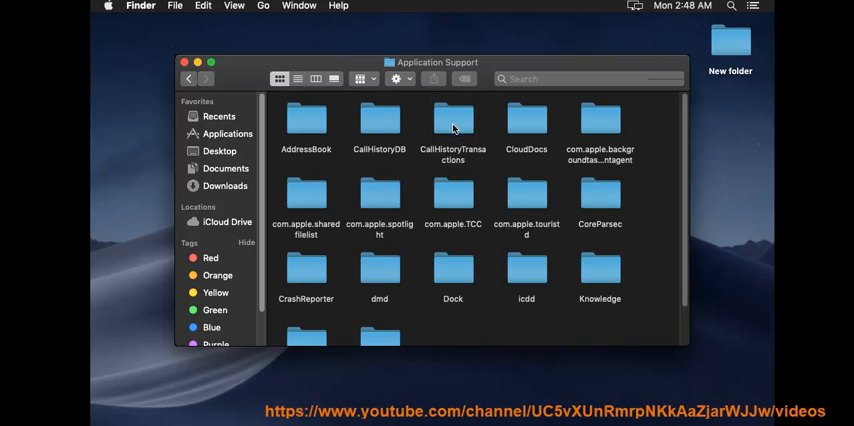
scroll(down, 3)
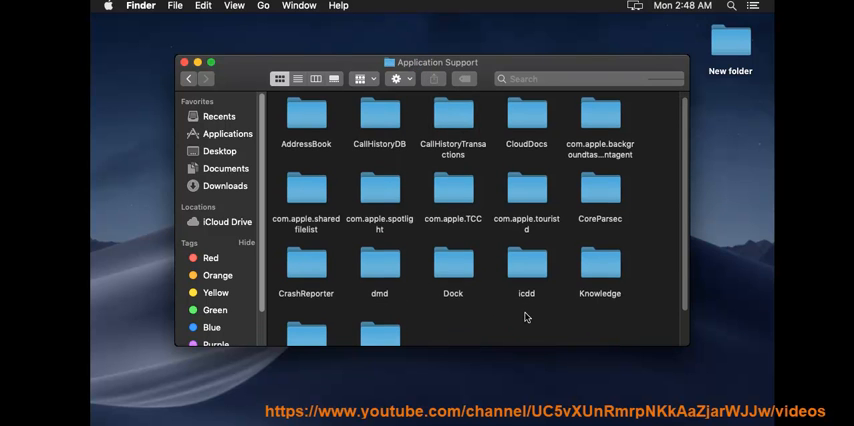